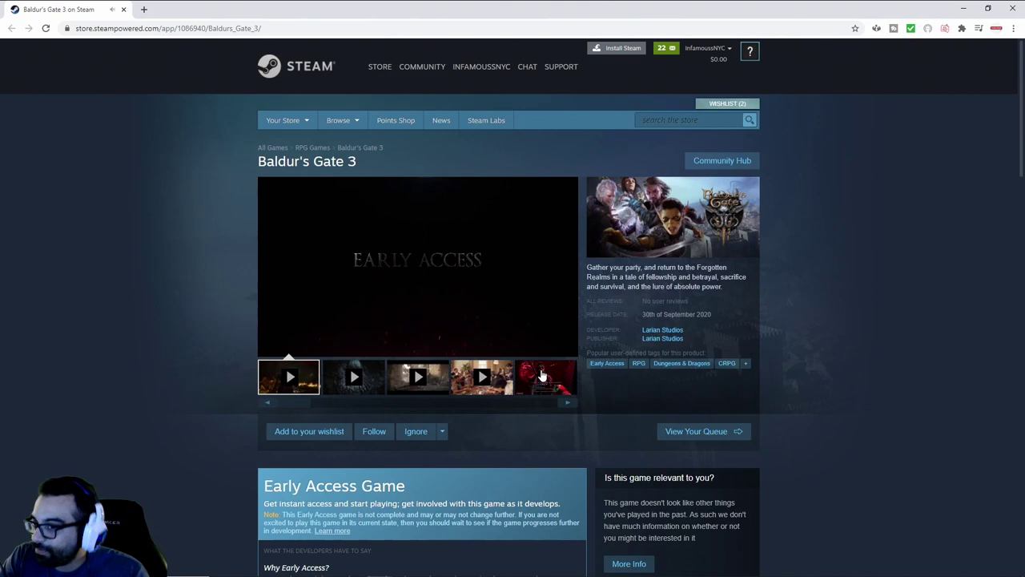
Step: Show screenshot 2 of 10 in place of the trailer and enlarge it to full size
{"action": "left_click", "coordinate": [545, 376]}
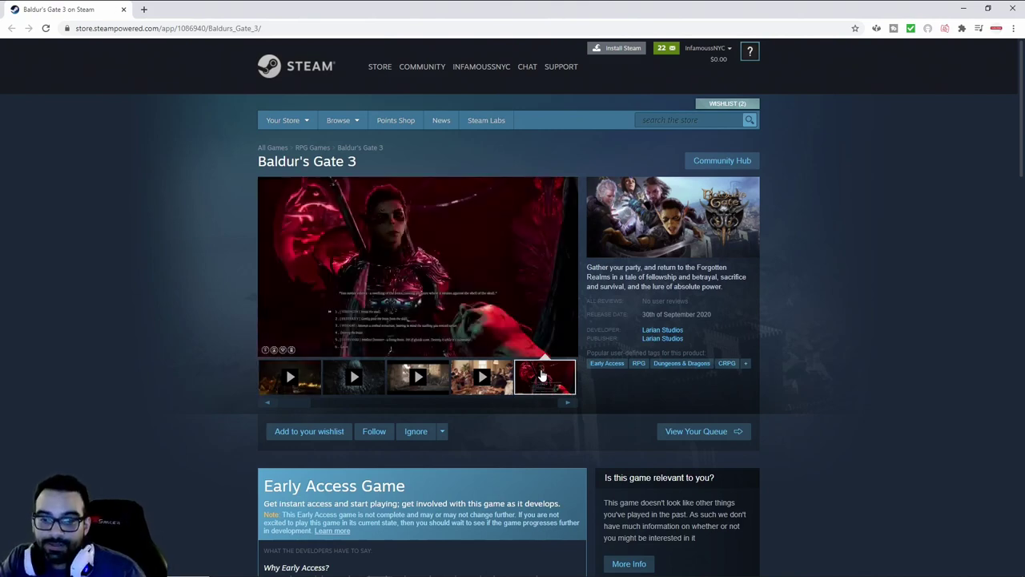
{"action": "left_click", "coordinate": [544, 376]}
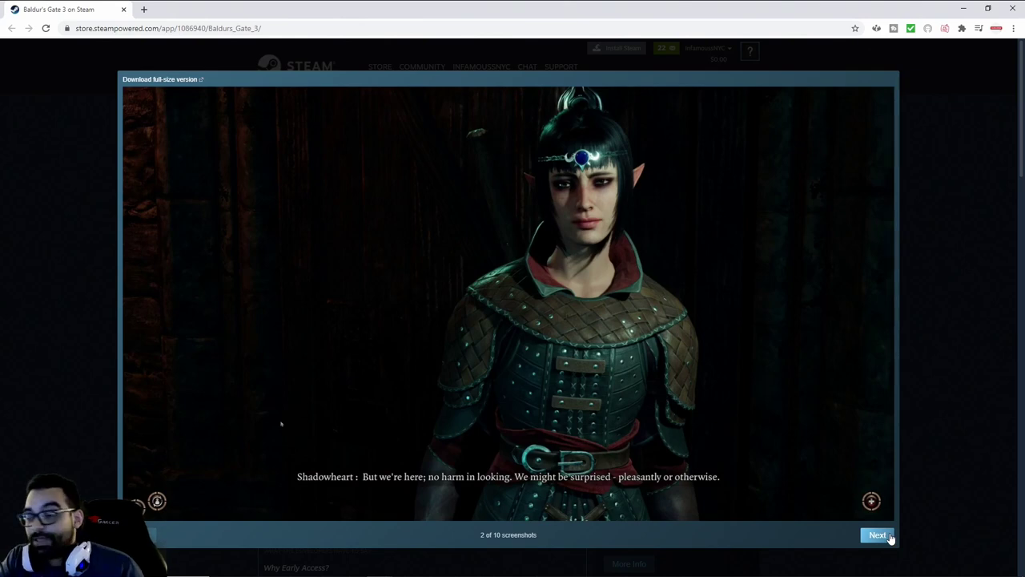
Step: Advance through the full-size screenshots one by one, landing on 6 of 10, Gale's dialogue scene
{"action": "left_click", "coordinate": [878, 536]}
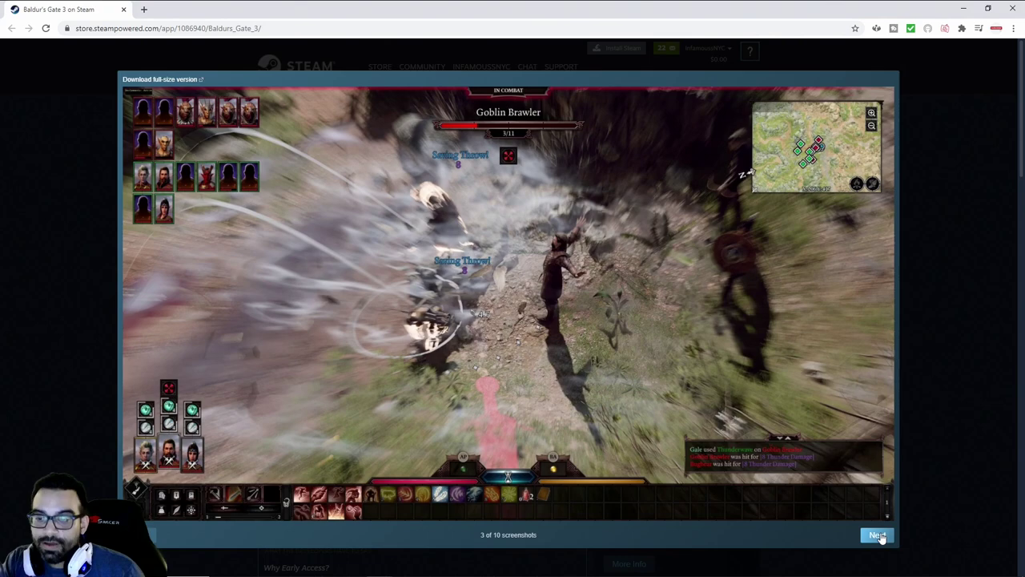
{"action": "left_click", "coordinate": [876, 536]}
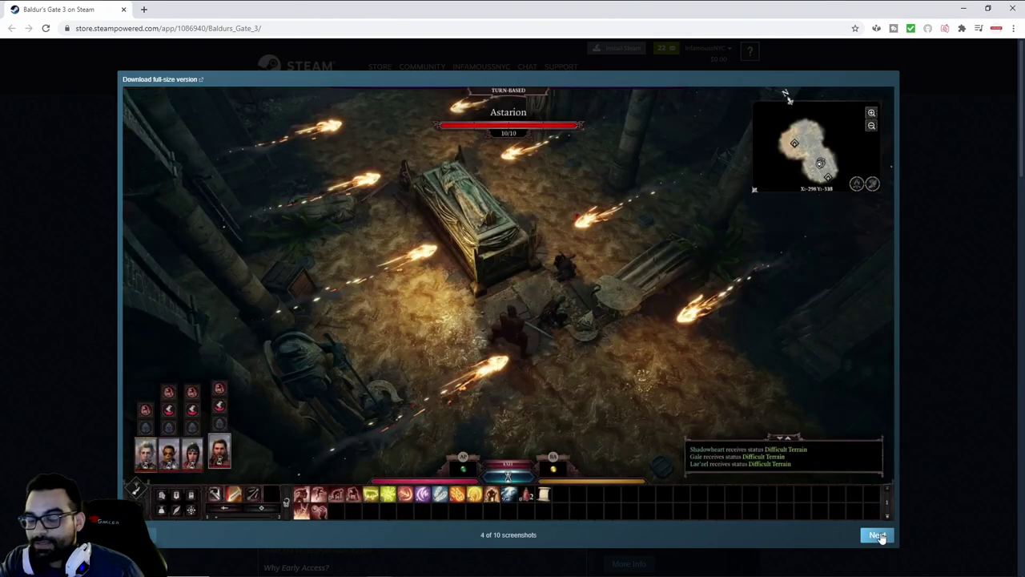
{"action": "left_click", "coordinate": [875, 535]}
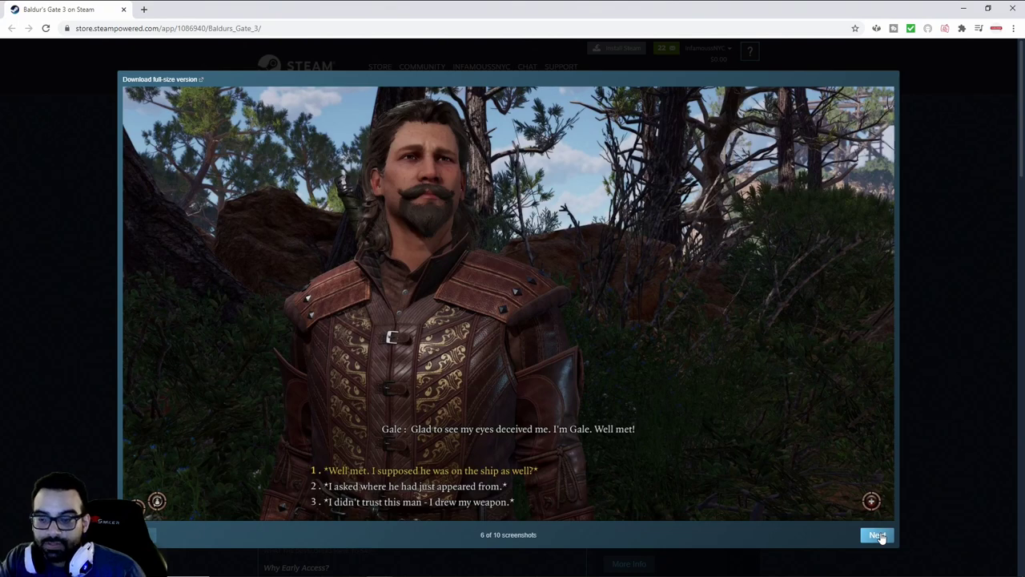
{"action": "left_click", "coordinate": [877, 536]}
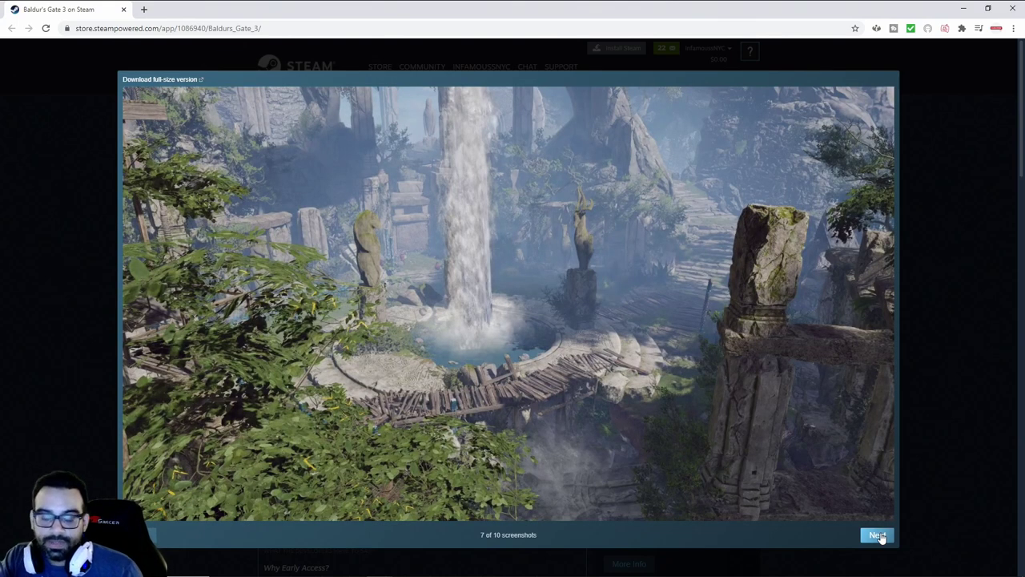
{"action": "left_click", "coordinate": [876, 536]}
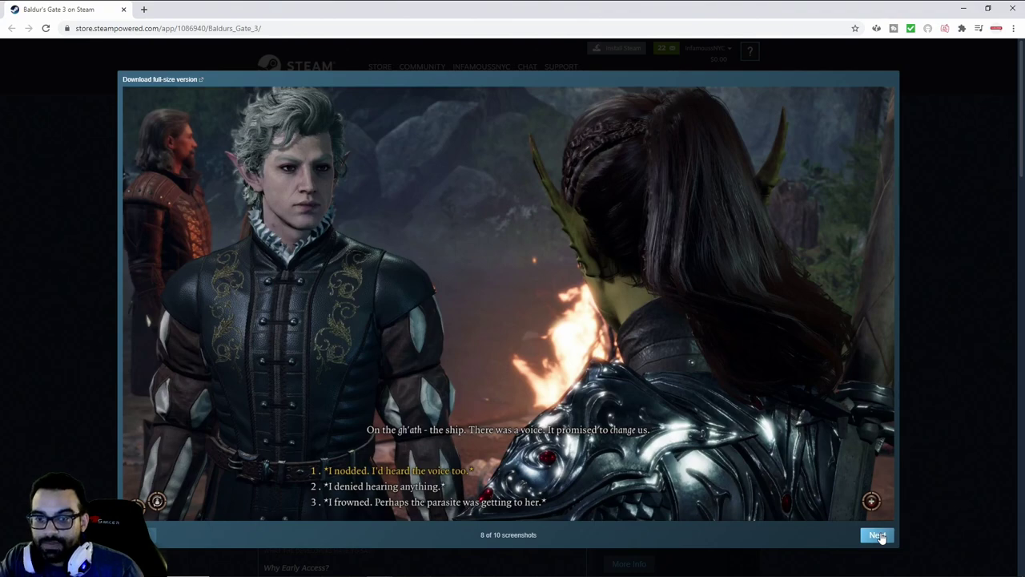
{"action": "left_click", "coordinate": [876, 536]}
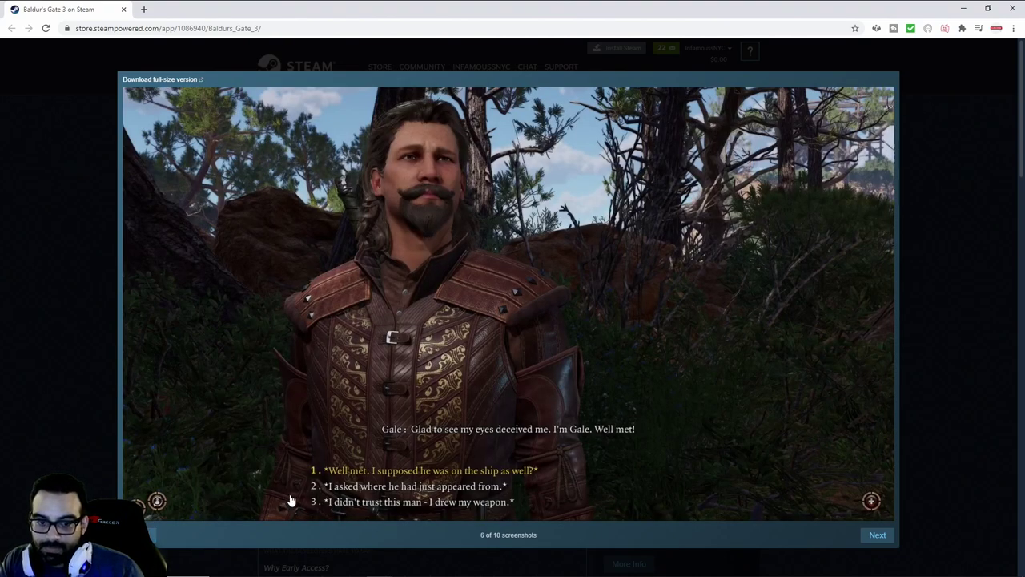
Step: Step back past 5 to screenshot 4, then forward to 5 of 10, the Shattered Sanctum scene
{"action": "left_click", "coordinate": [157, 500]}
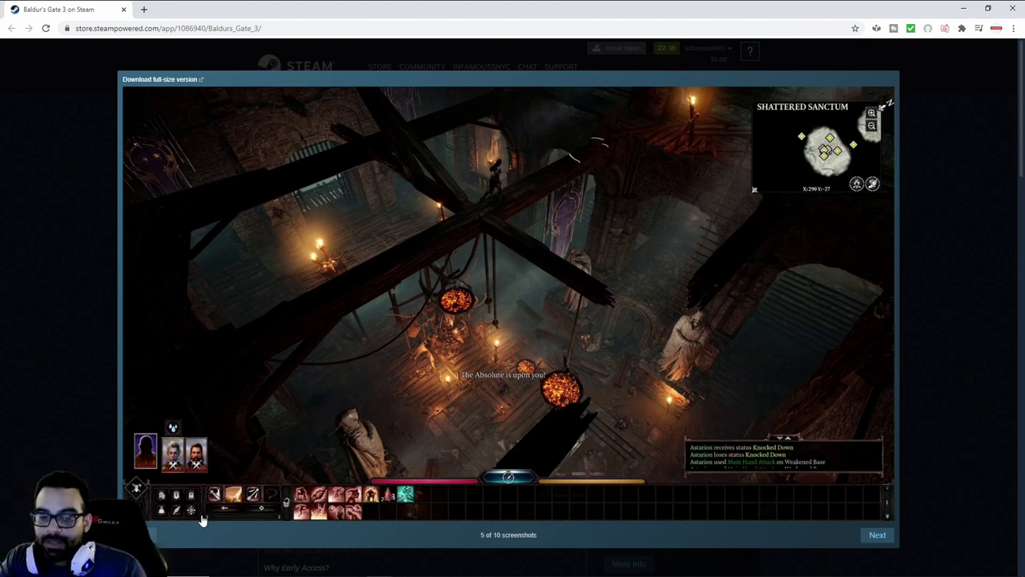
{"action": "left_click", "coordinate": [878, 535]}
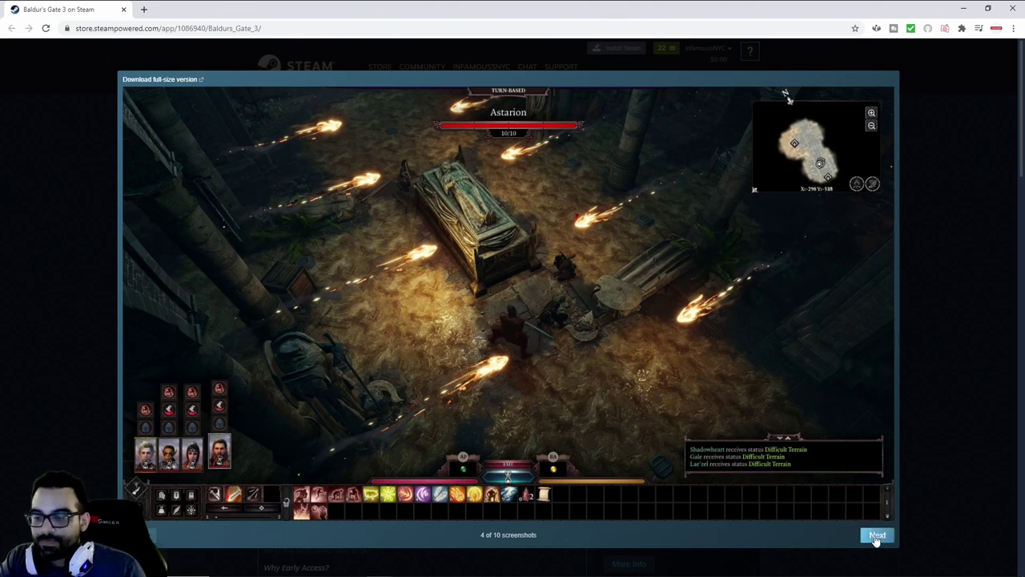
{"action": "left_click", "coordinate": [877, 536]}
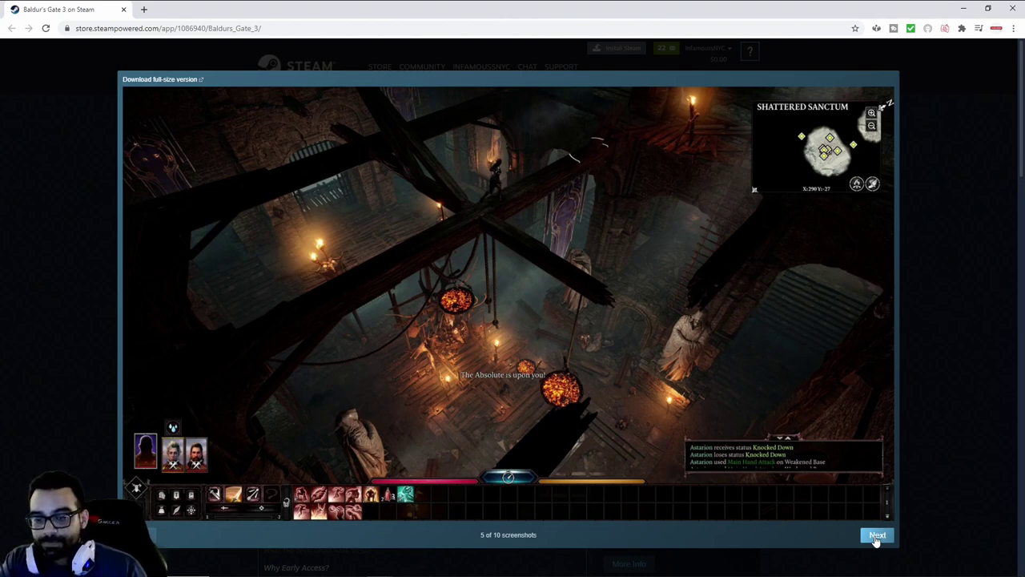
{"action": "mouse_move", "coordinate": [682, 335]}
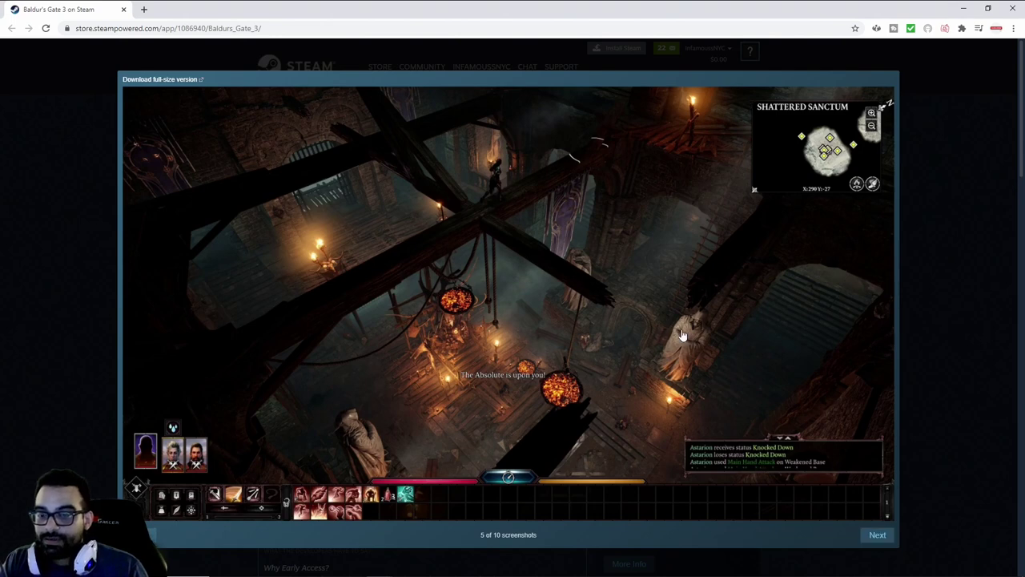
{"action": "mouse_move", "coordinate": [491, 323]}
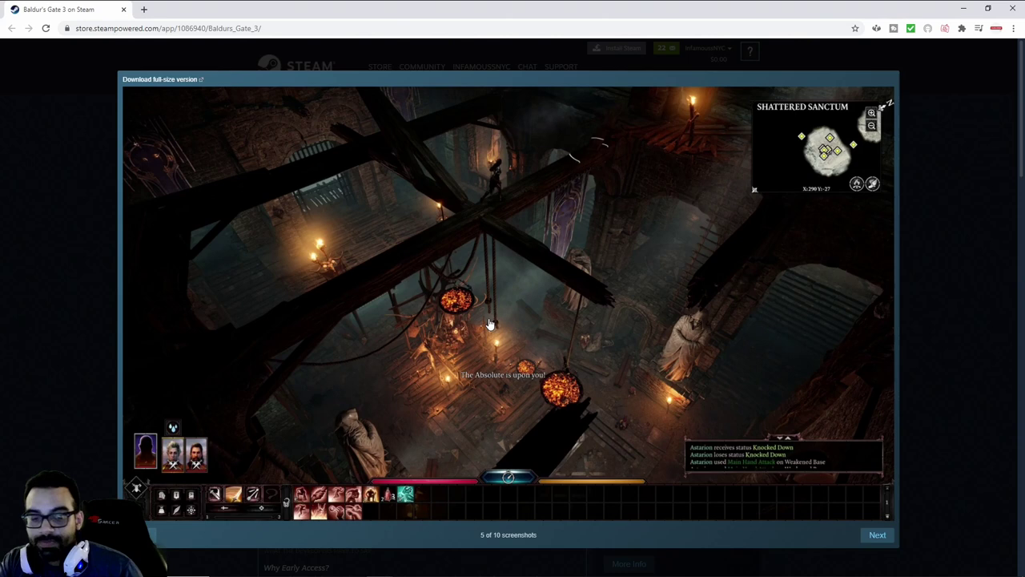
{"action": "mouse_move", "coordinate": [328, 407]}
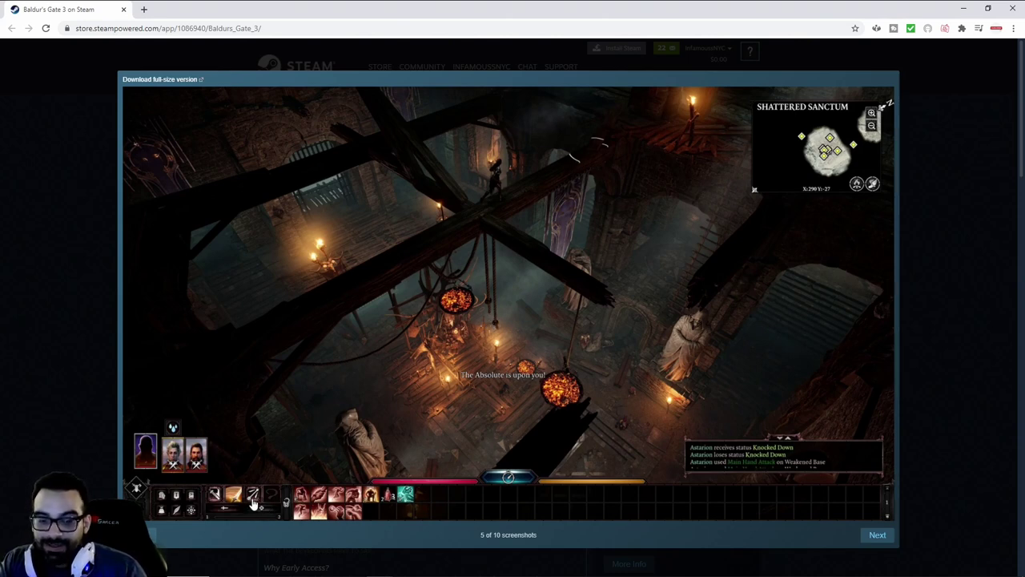
{"action": "mouse_move", "coordinate": [596, 407]}
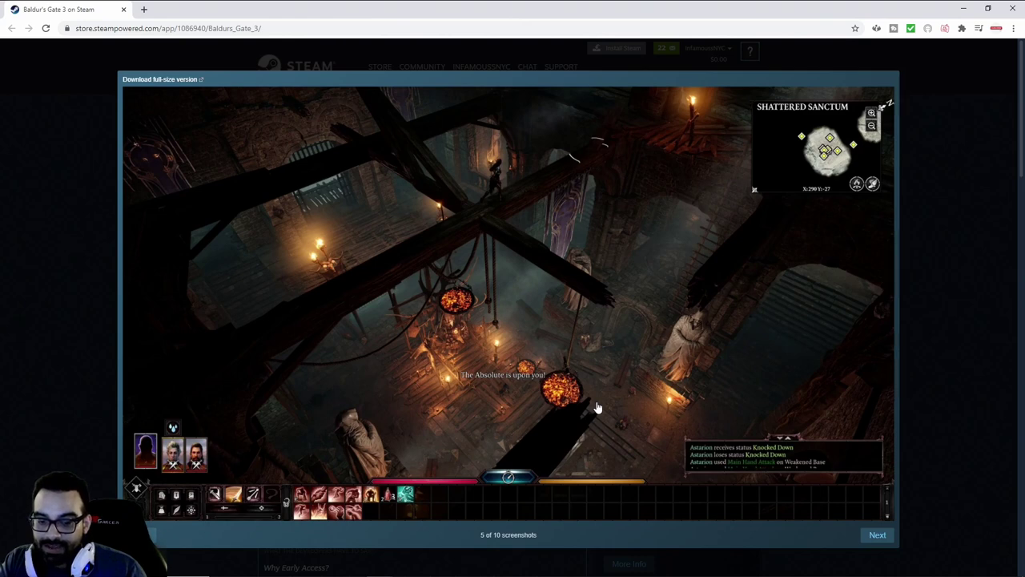
{"action": "mouse_move", "coordinate": [505, 239]}
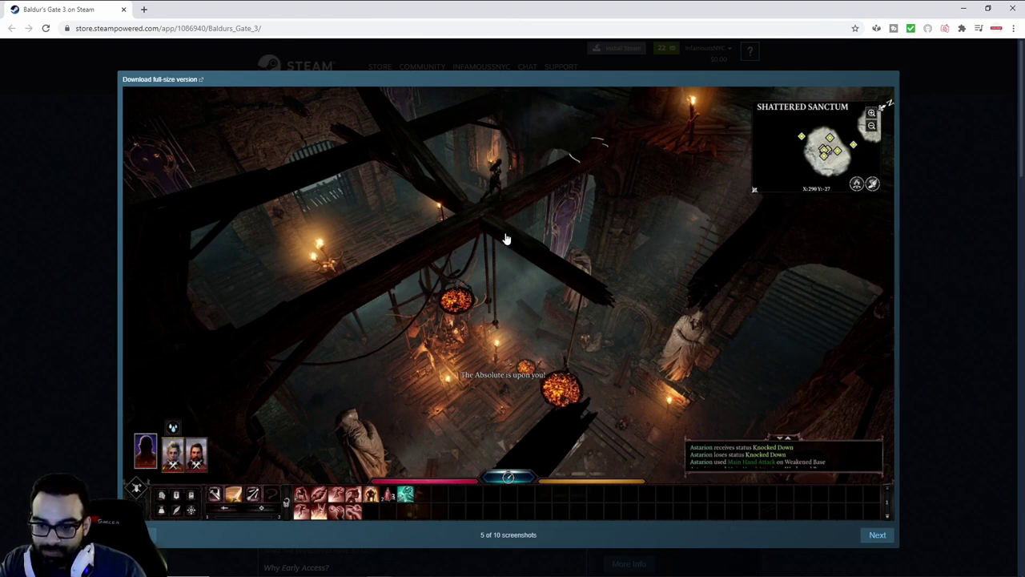
{"action": "mouse_move", "coordinate": [320, 498]}
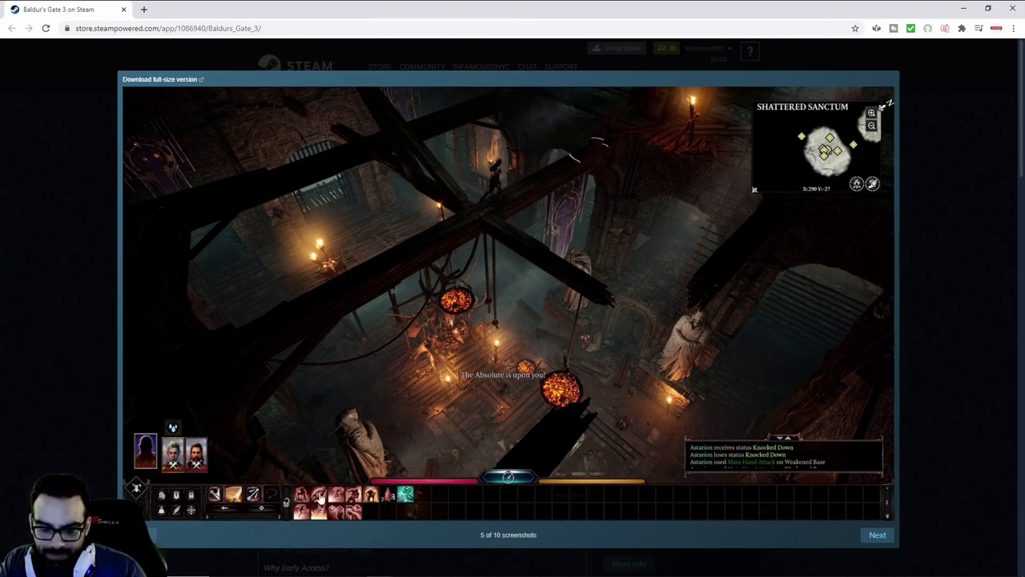
{"action": "mouse_move", "coordinate": [624, 365]}
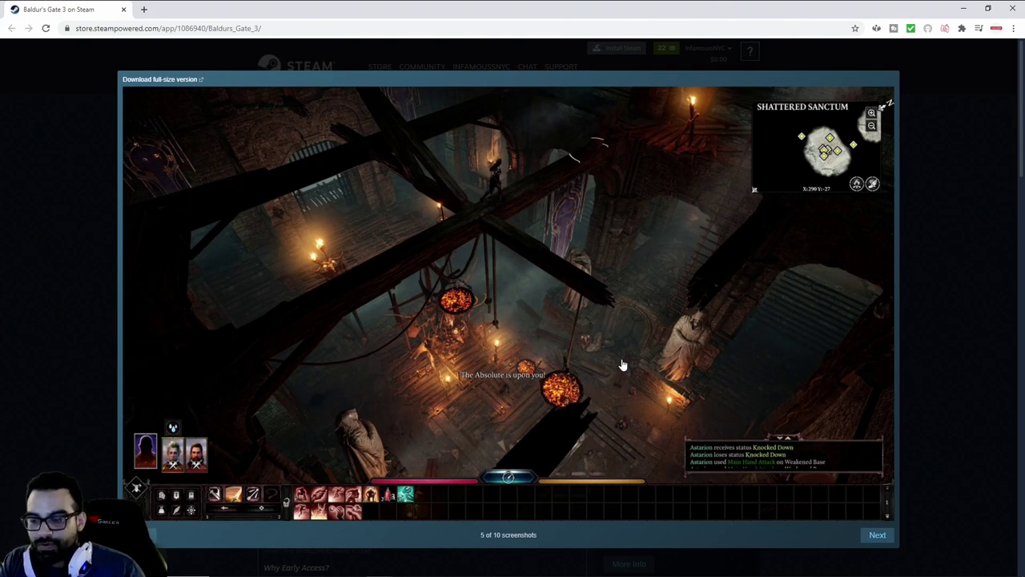